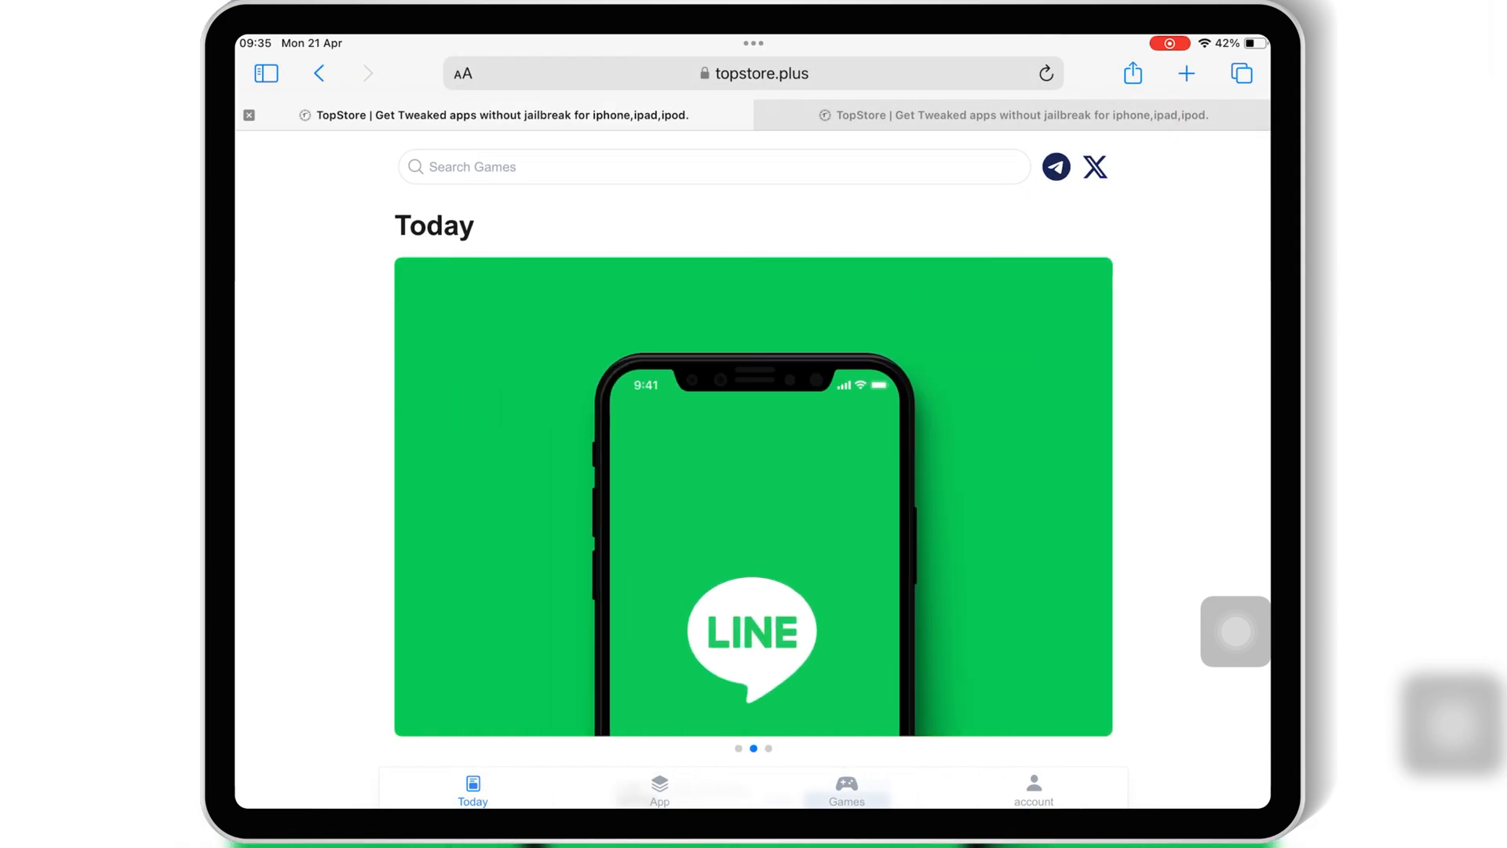
# Scroll through the Today page's Emulator, Jailbreak and New Apps lists, then switch to Apps.
pyautogui.scroll(-3)
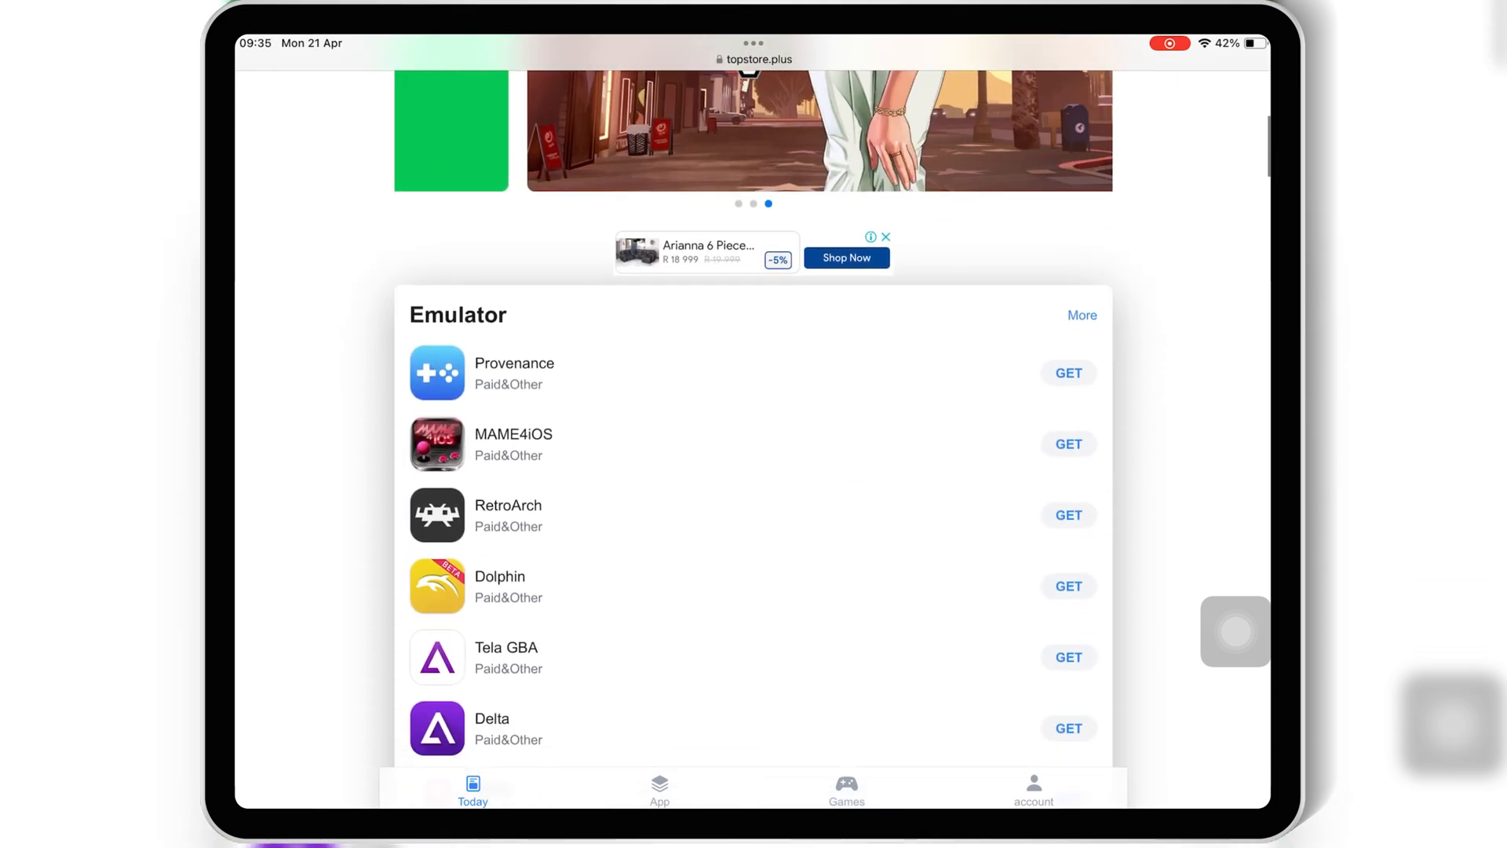
pyautogui.scroll(-3)
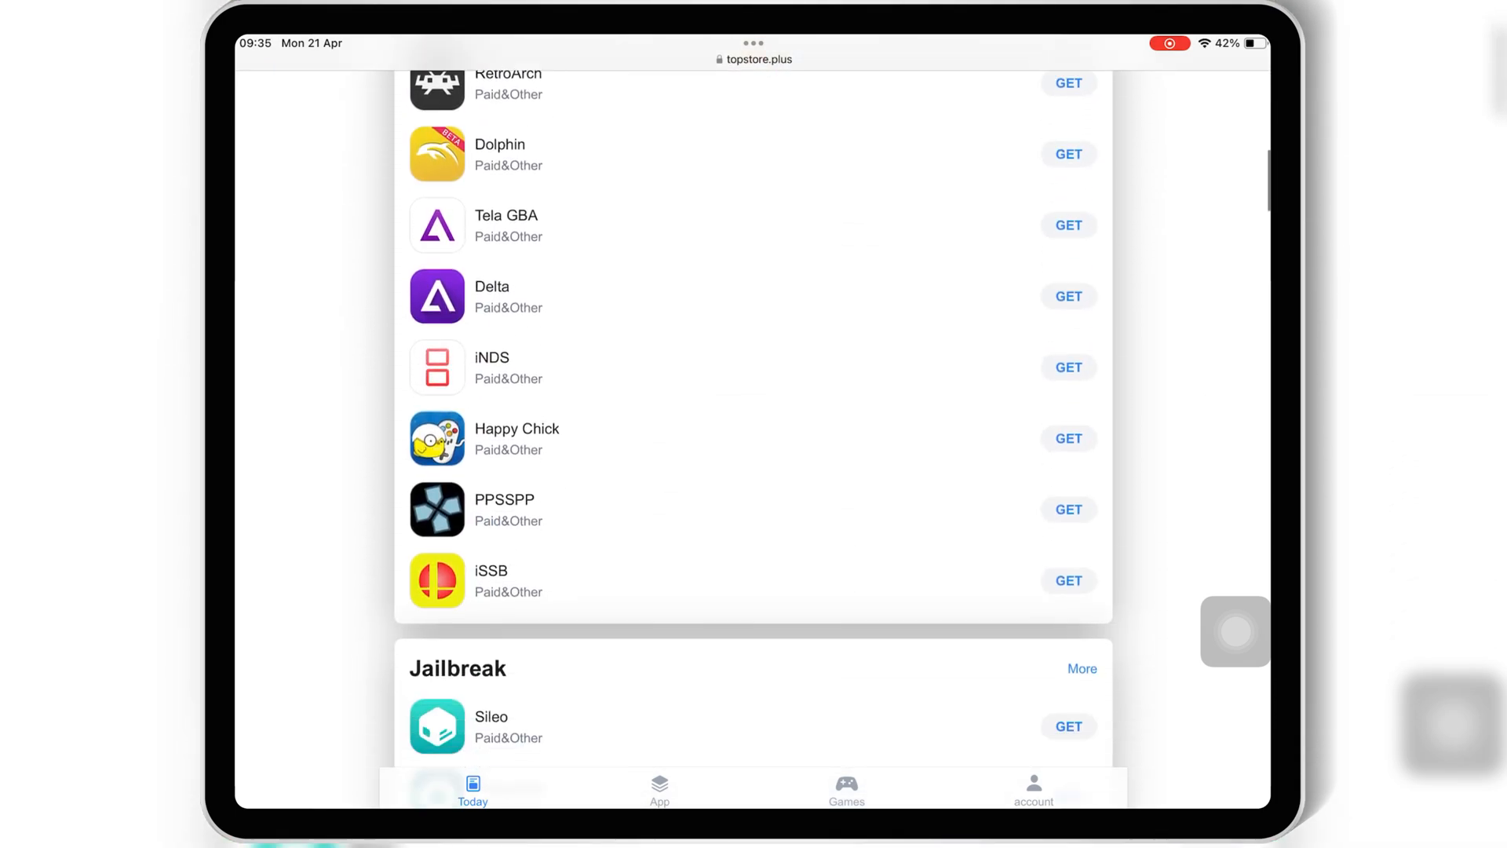
pyautogui.scroll(-3)
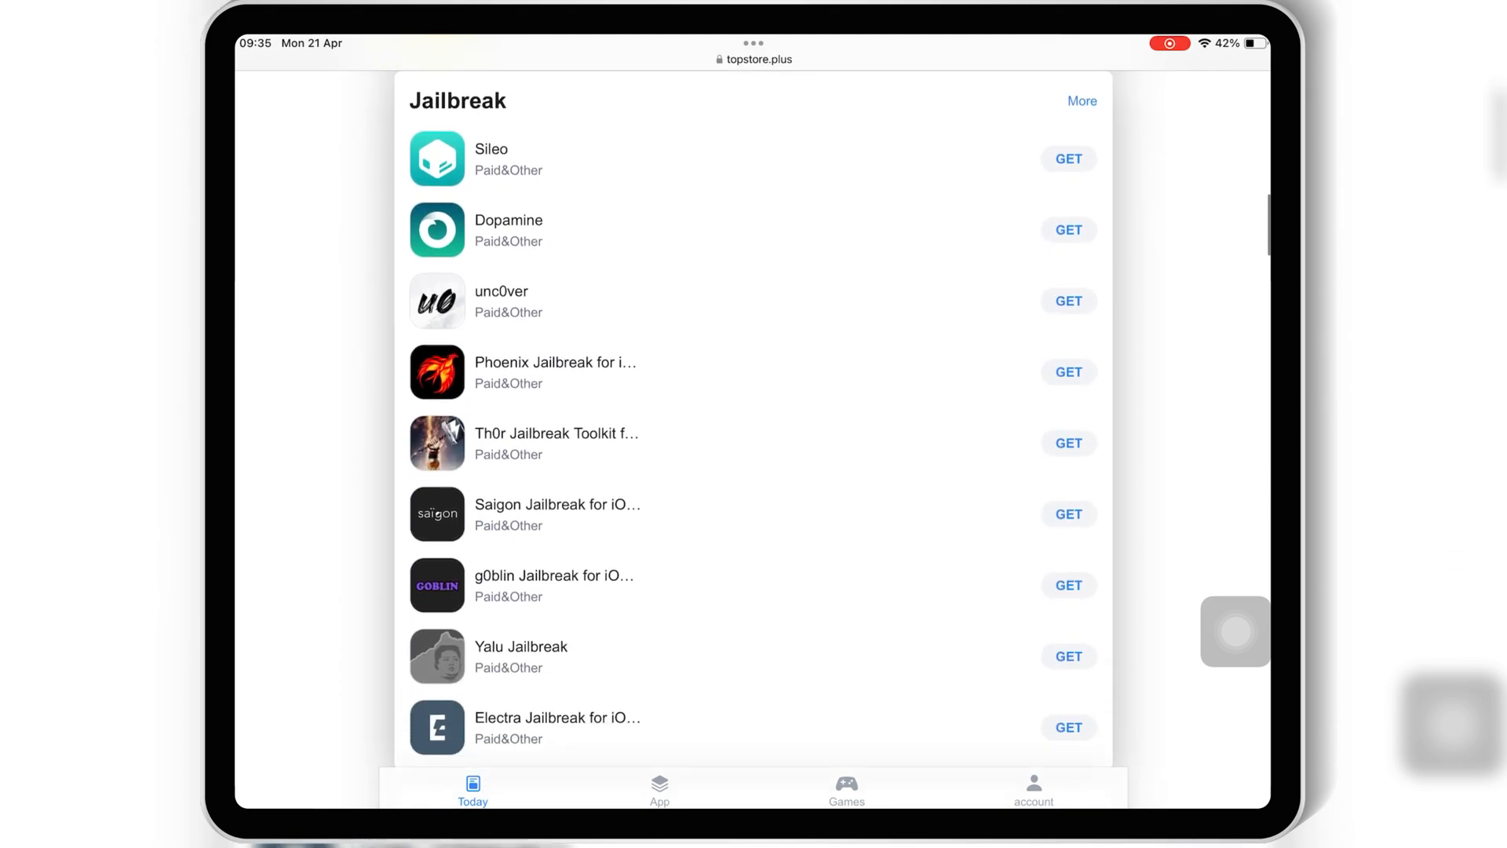
pyautogui.scroll(-3)
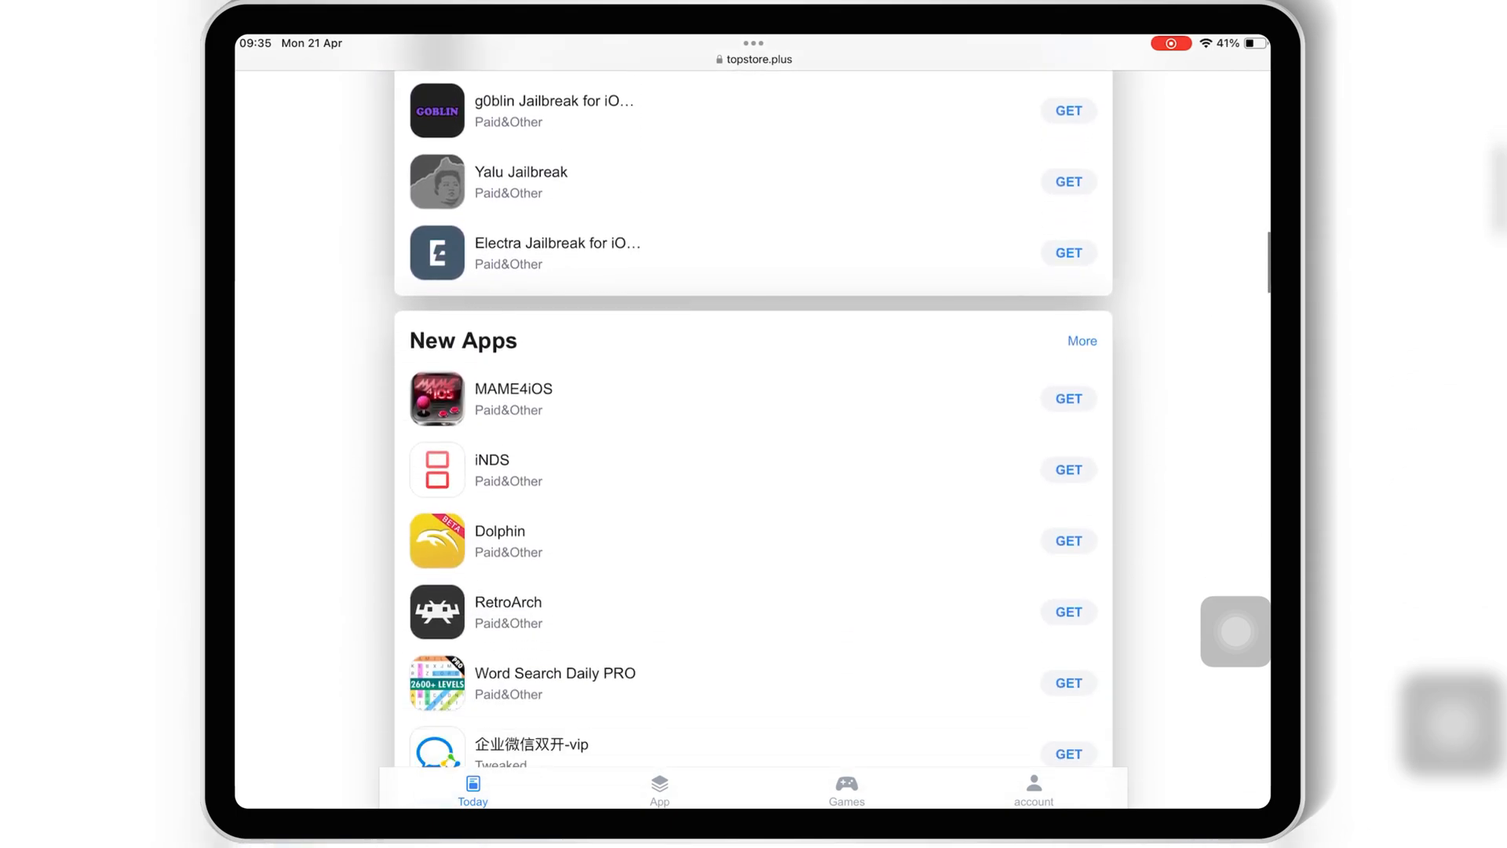
pyautogui.scroll(-3)
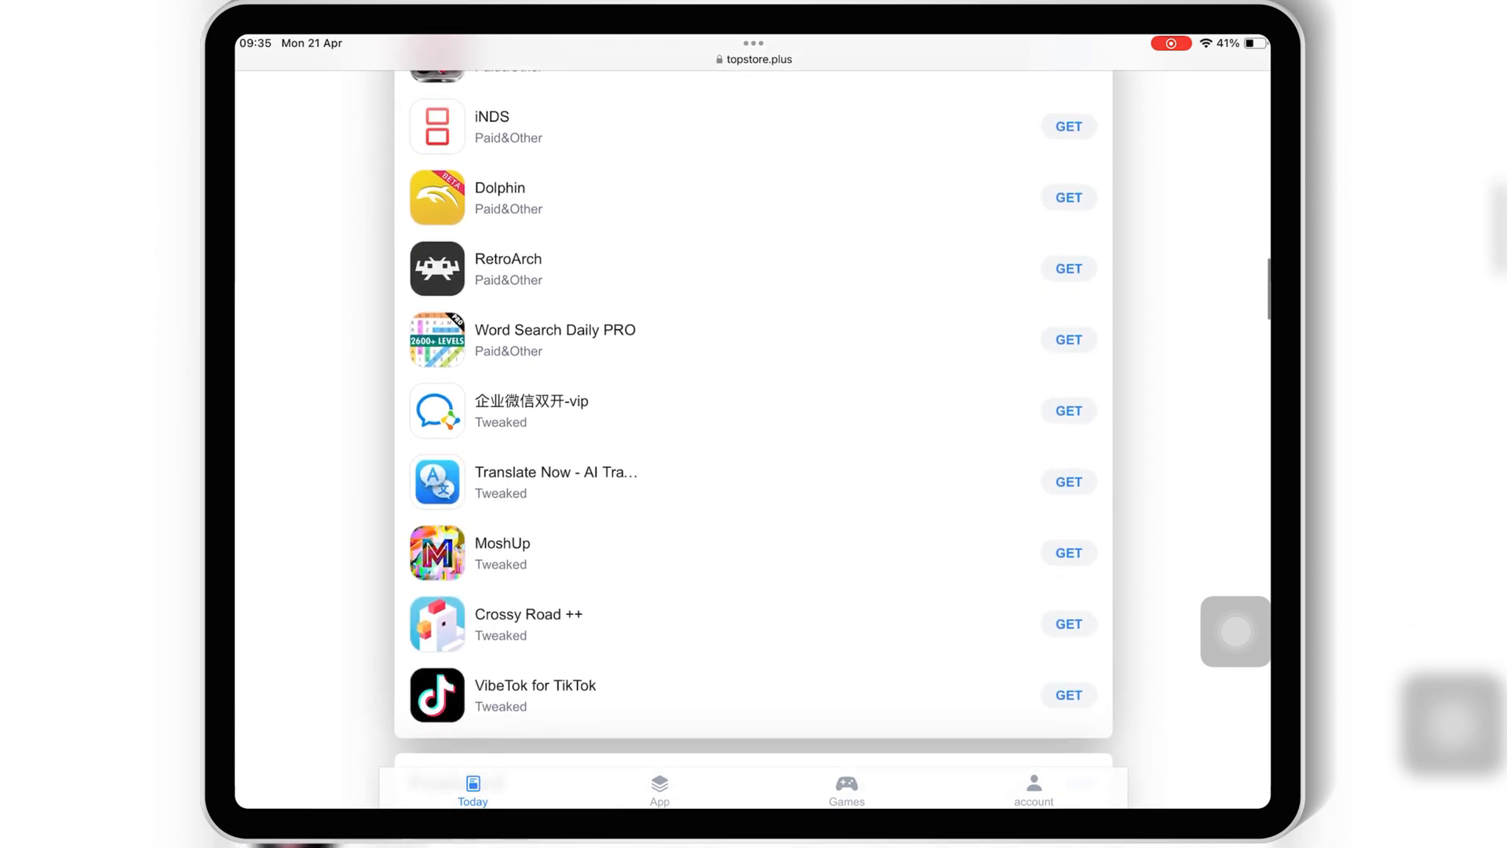
pyautogui.click(659, 786)
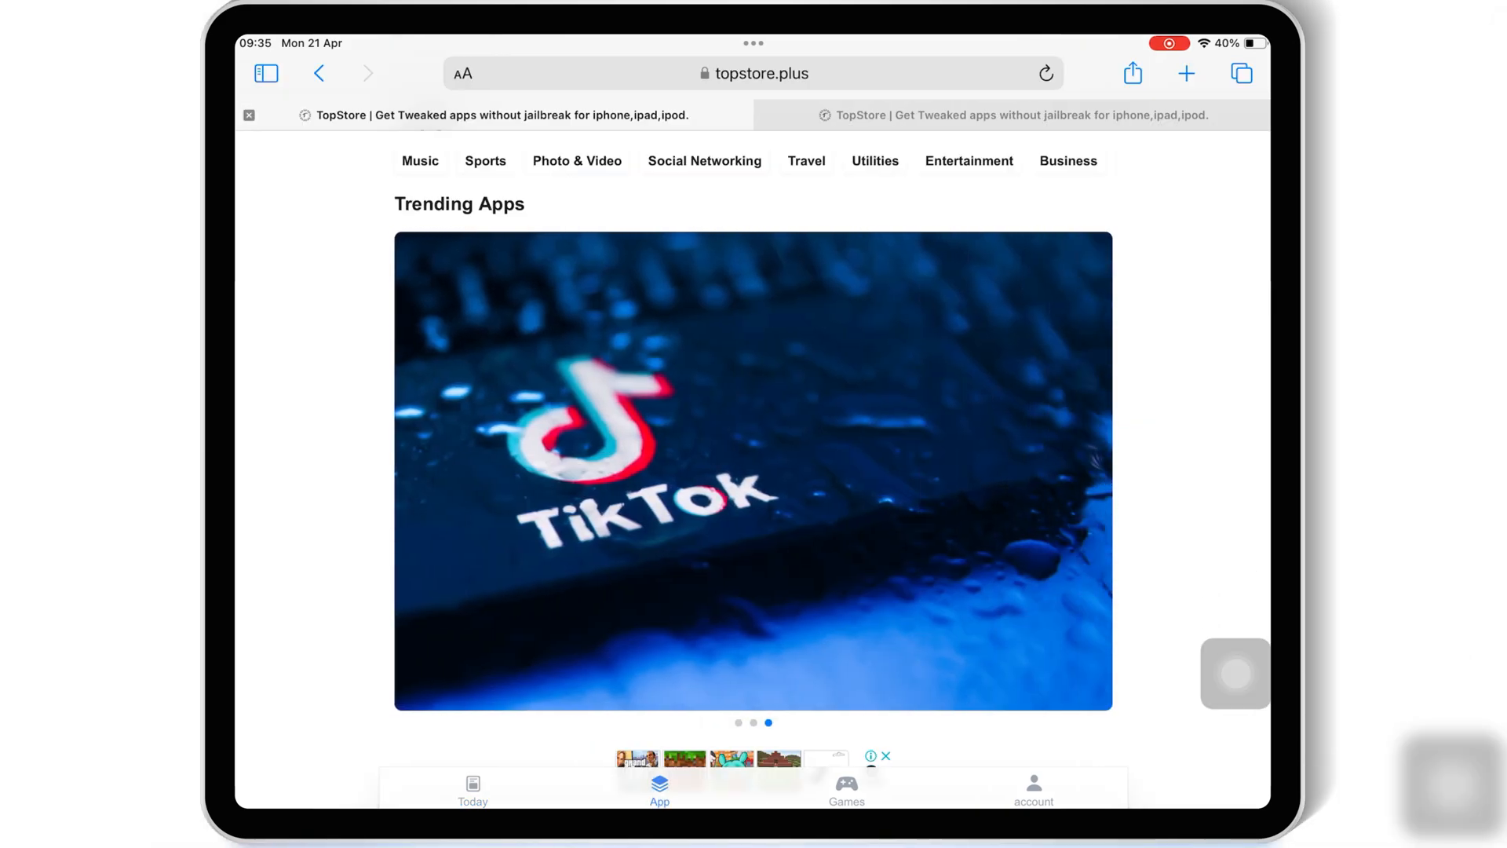
# Scroll the Hot Games list, view the account's order info, and return to Today.
pyautogui.click(846, 788)
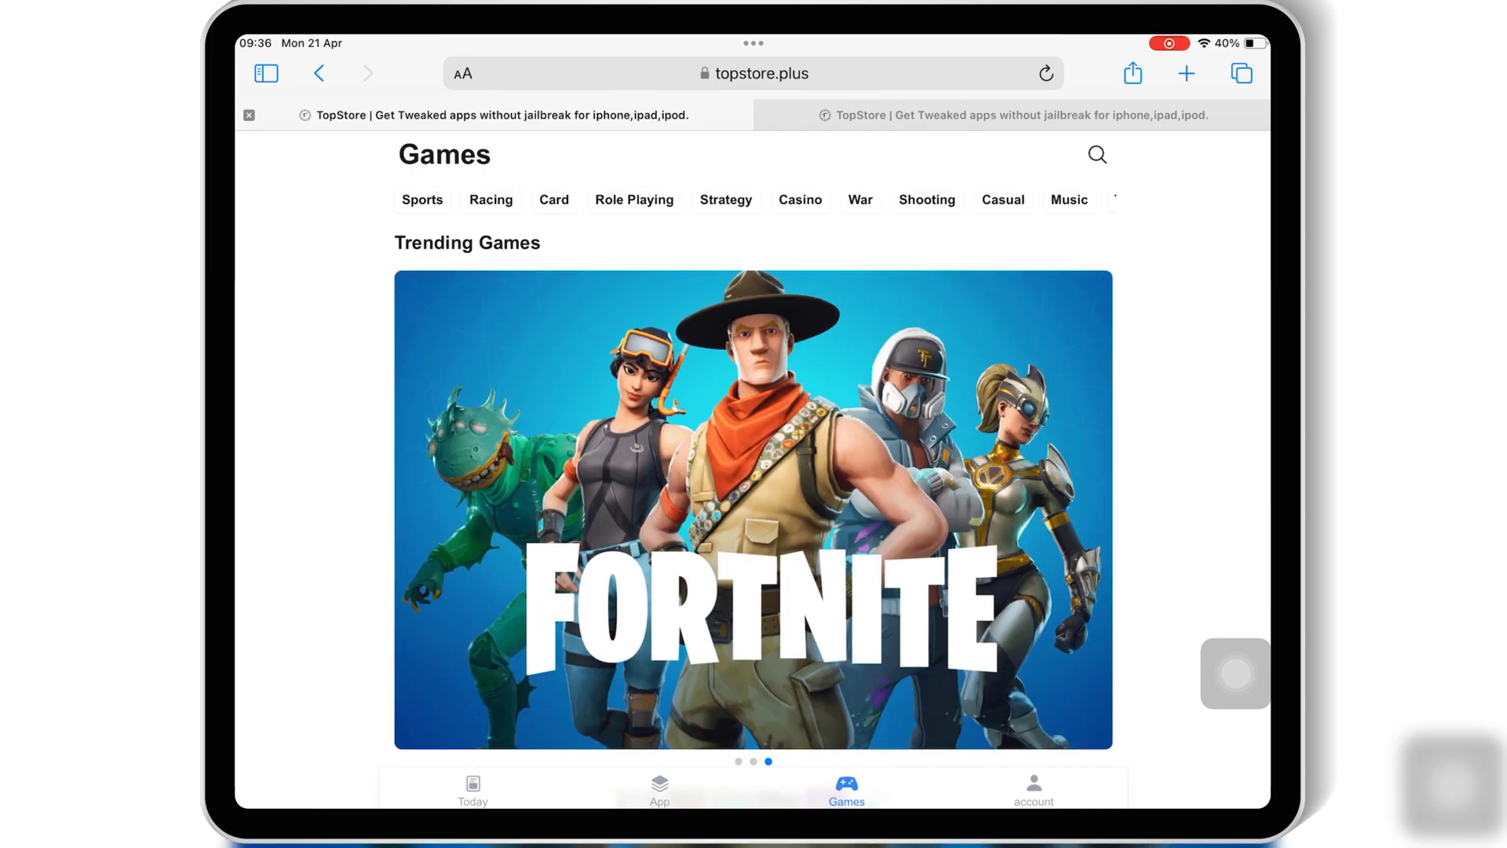
pyautogui.scroll(-3)
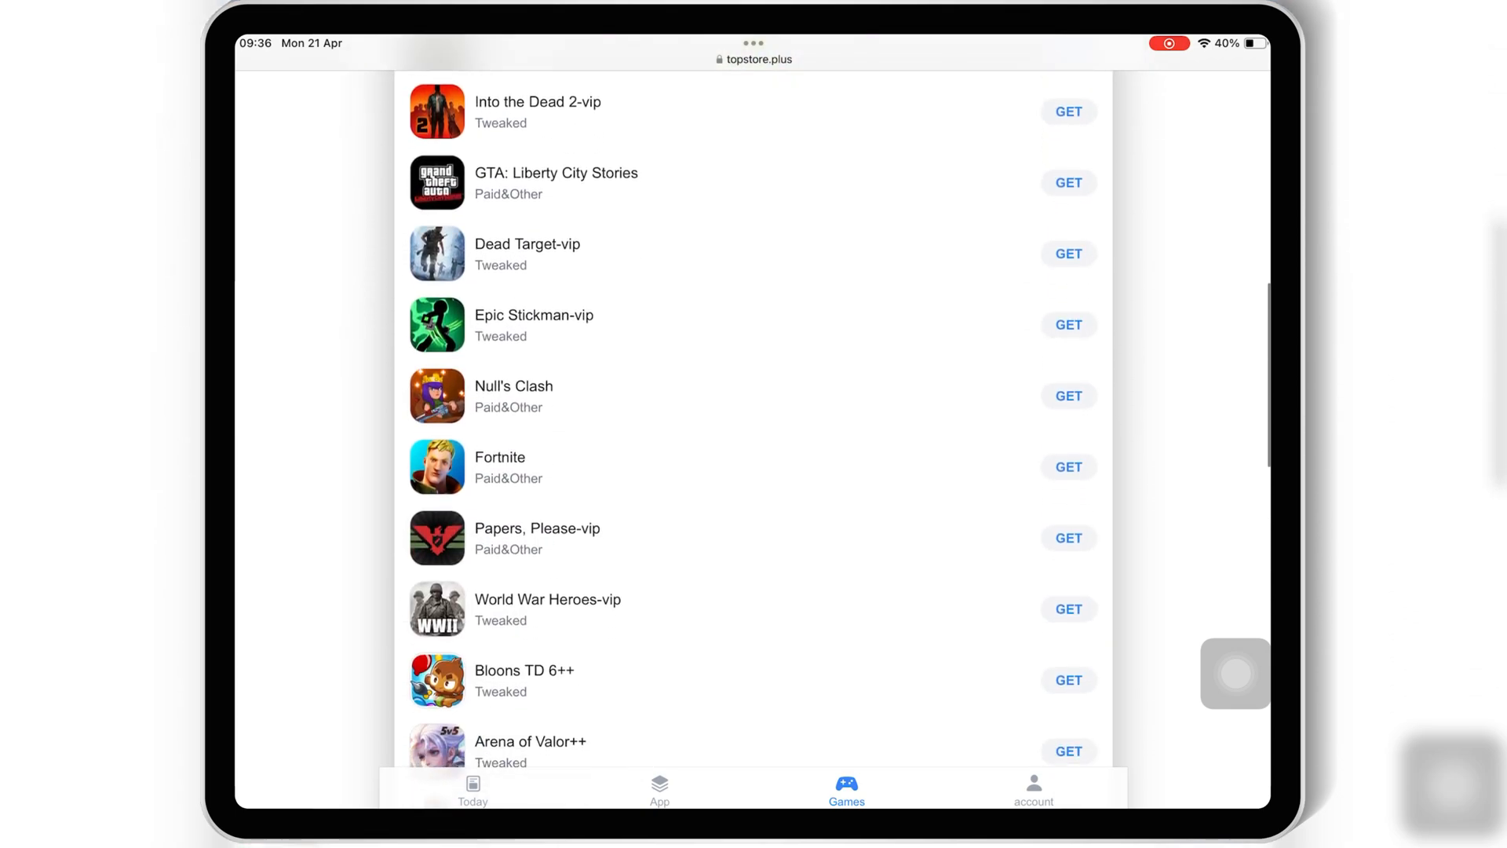
pyautogui.scroll(-3)
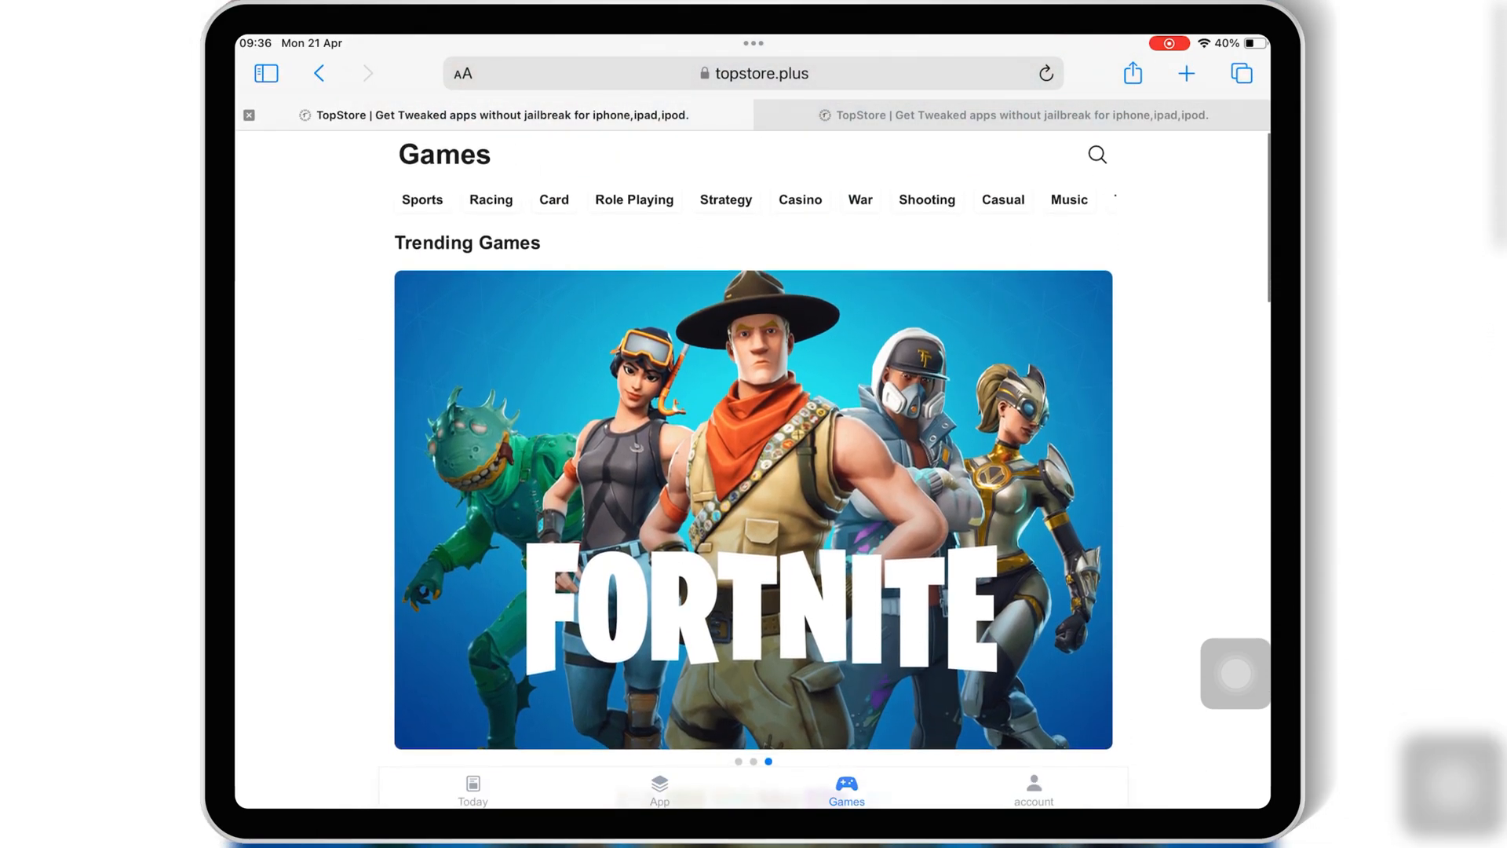
pyautogui.click(1033, 788)
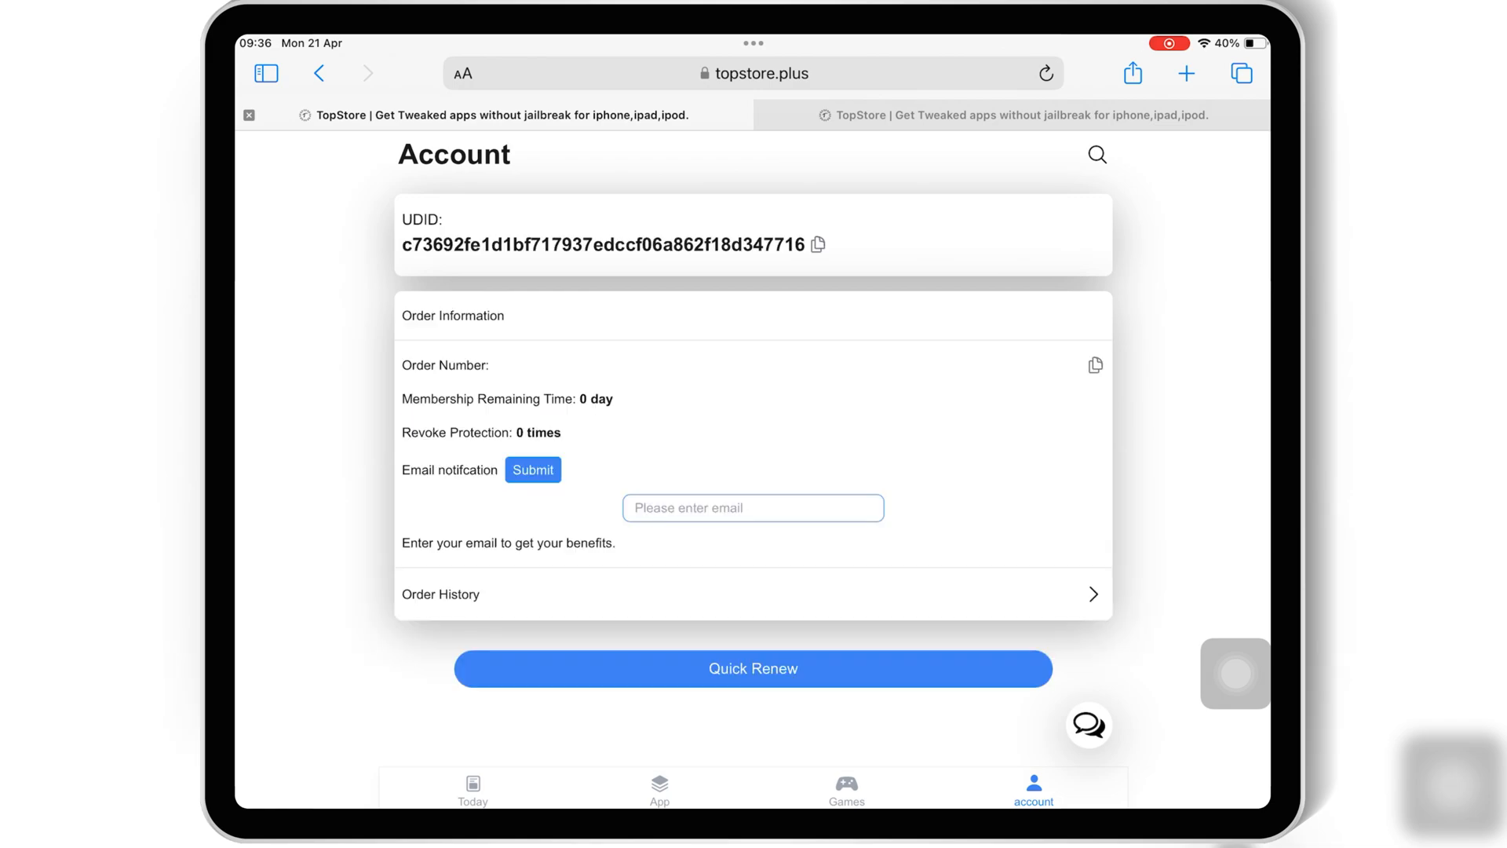
pyautogui.click(472, 788)
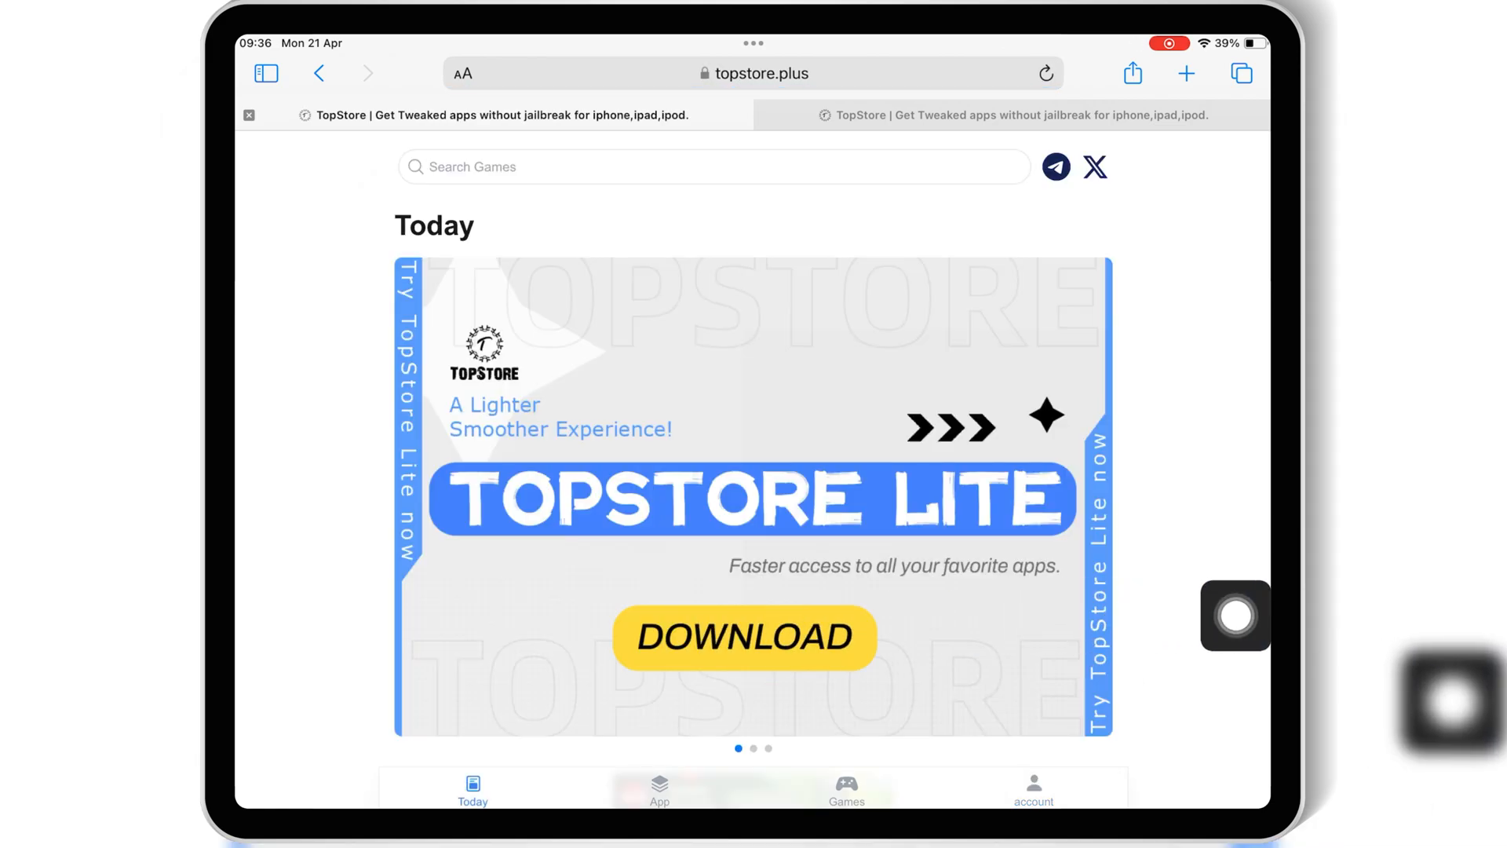
# Download the TopStore profile from the DOWNLOAD banner, dismissing the ad and allowing it.
pyautogui.click(744, 638)
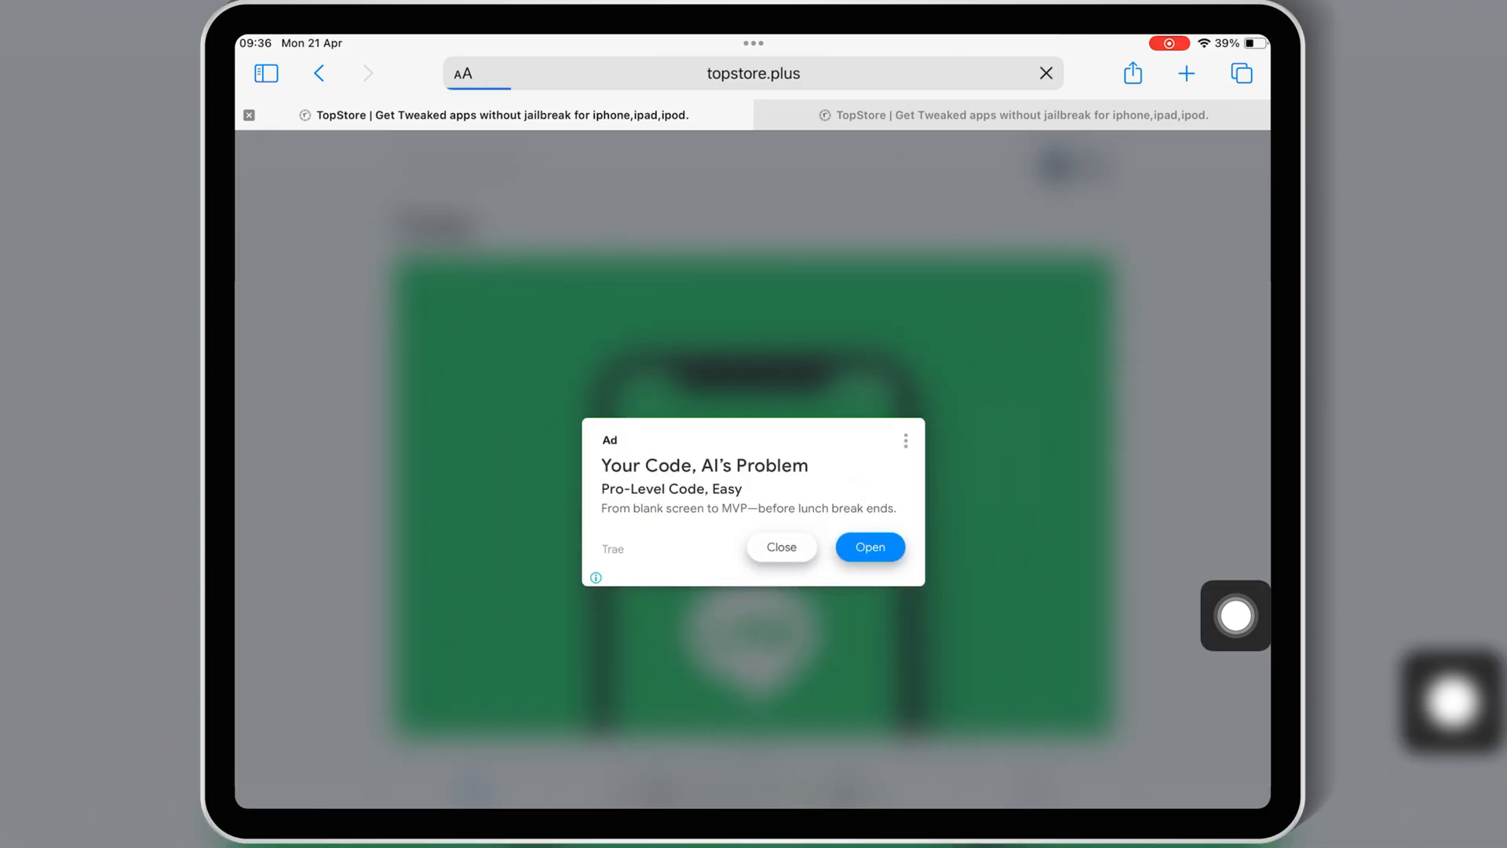
pyautogui.click(782, 546)
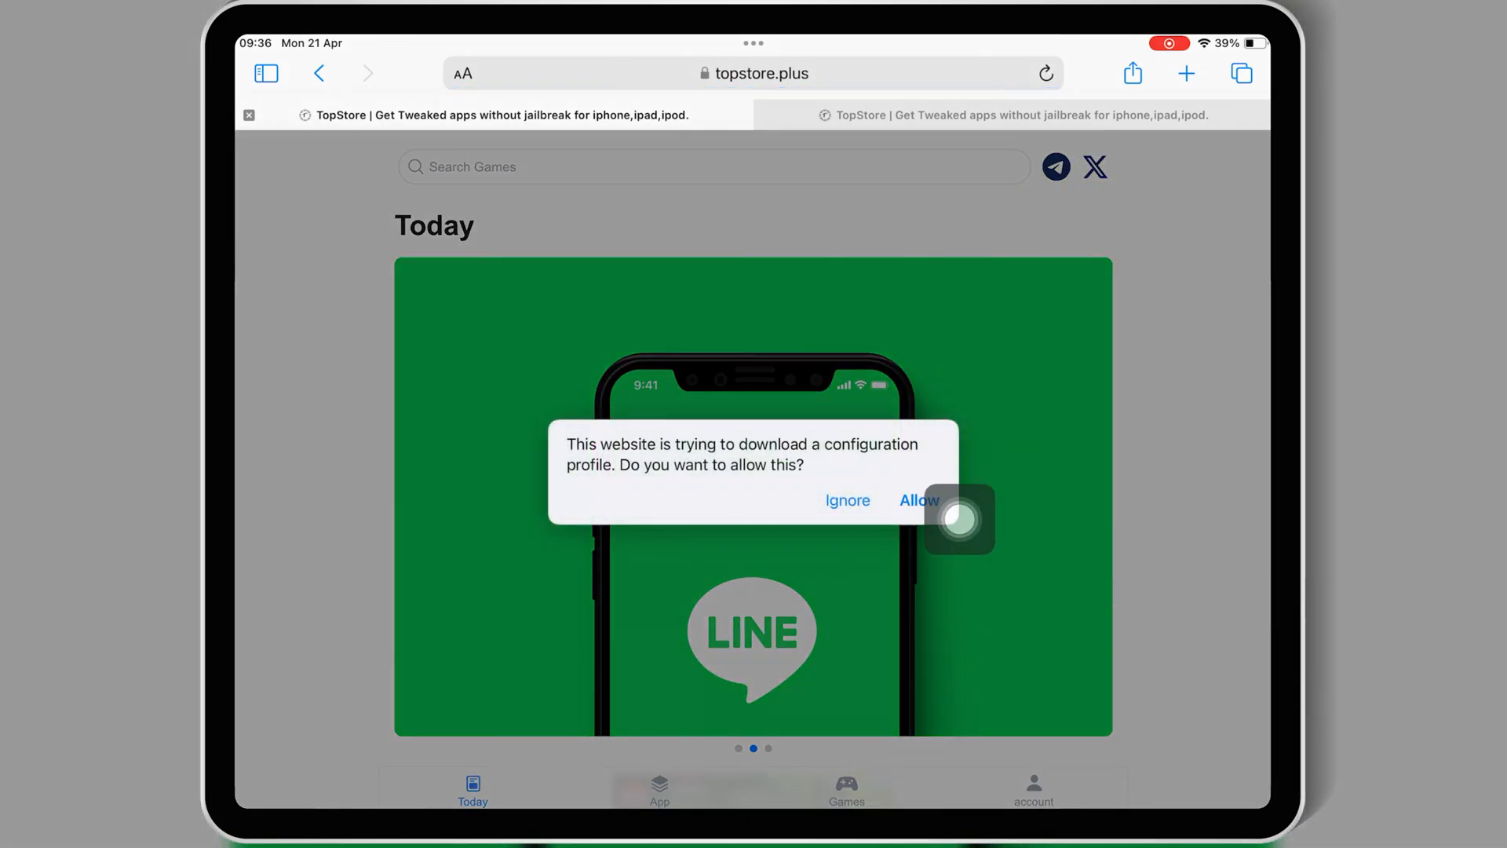
pyautogui.click(917, 500)
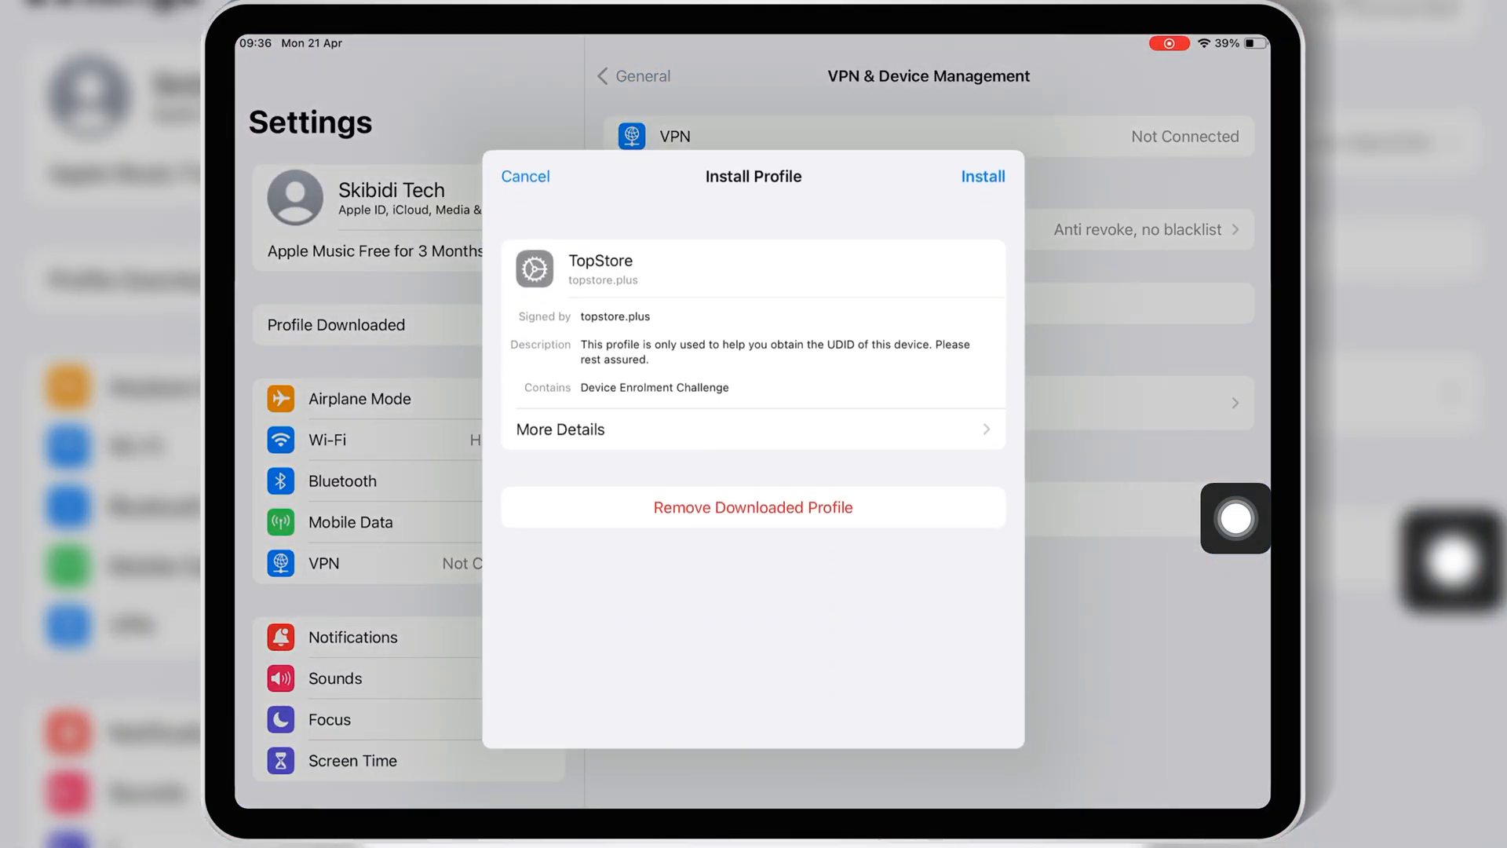
# Install the downloaded TopStore configuration profile from the Profile Downloaded page in Settings.
pyautogui.click(982, 176)
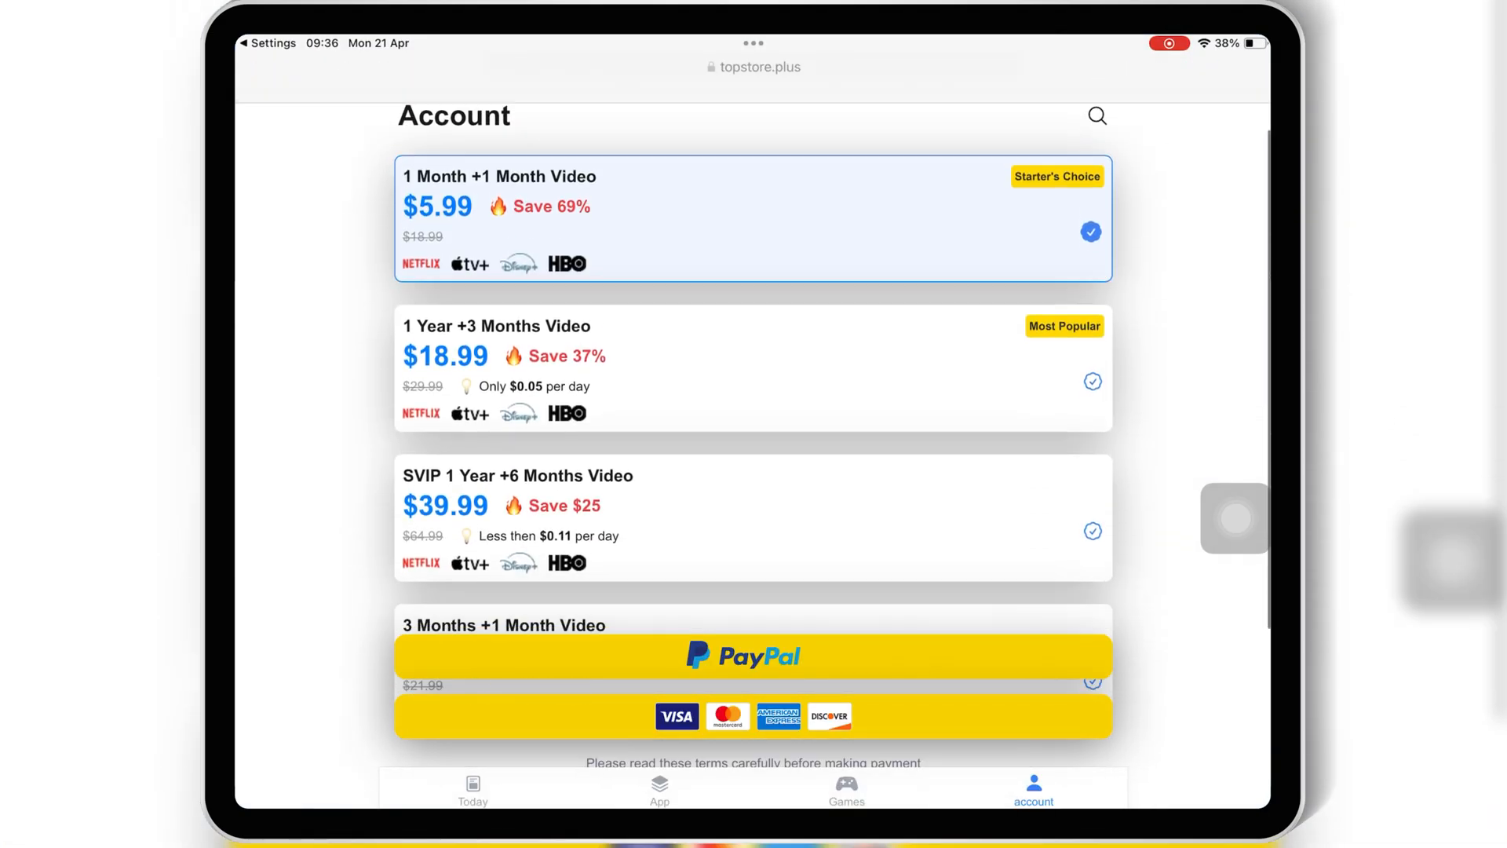
# Scroll the Account page's membership plans down to the PayPal and card payment options.
pyautogui.scroll(-3)
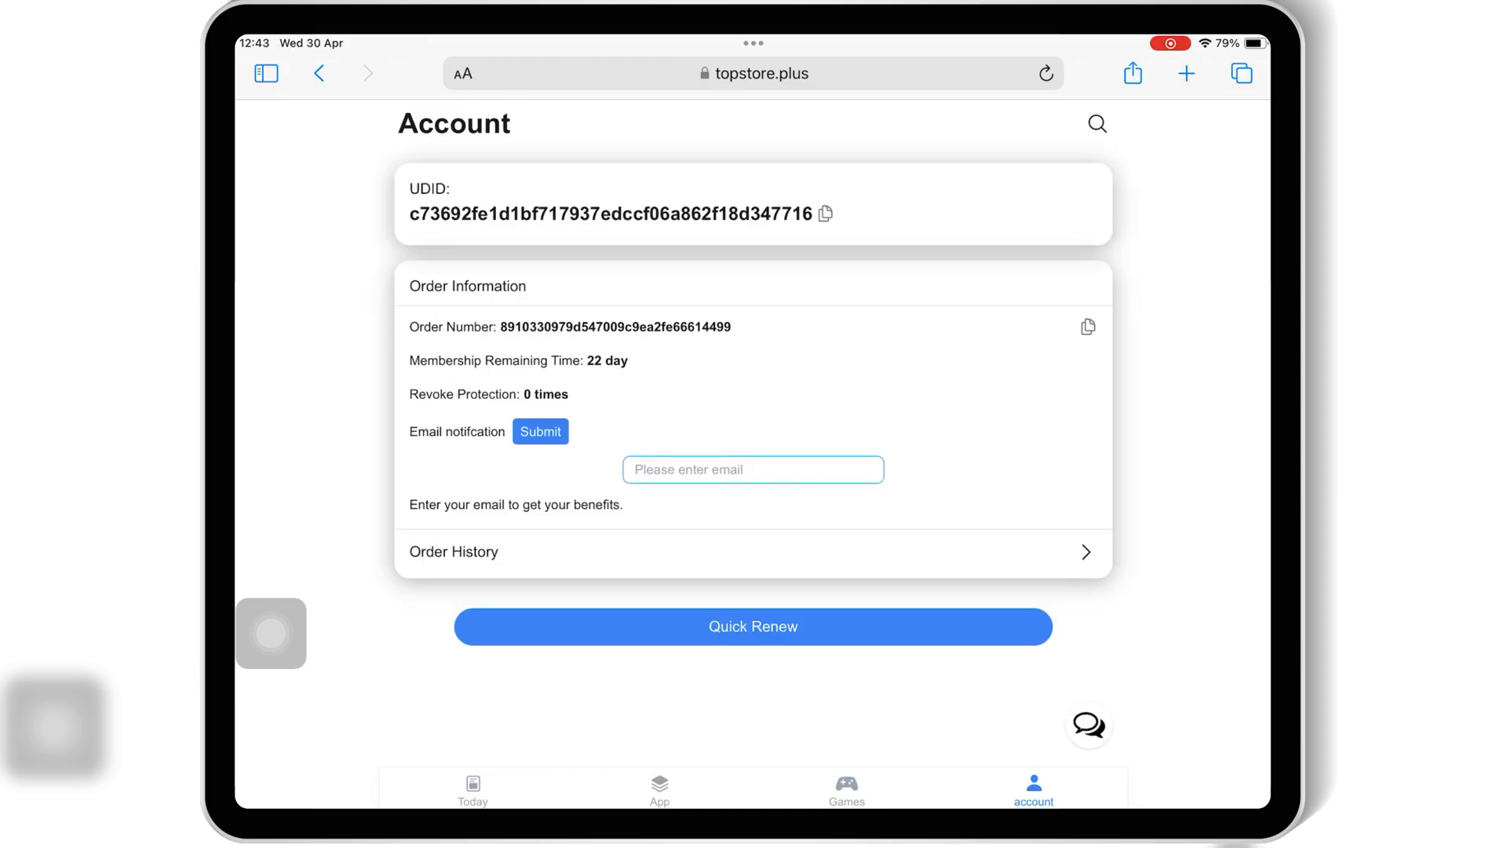
# Open Delta's page from the Hot Games list and start its Install (VIP).
pyautogui.click(847, 786)
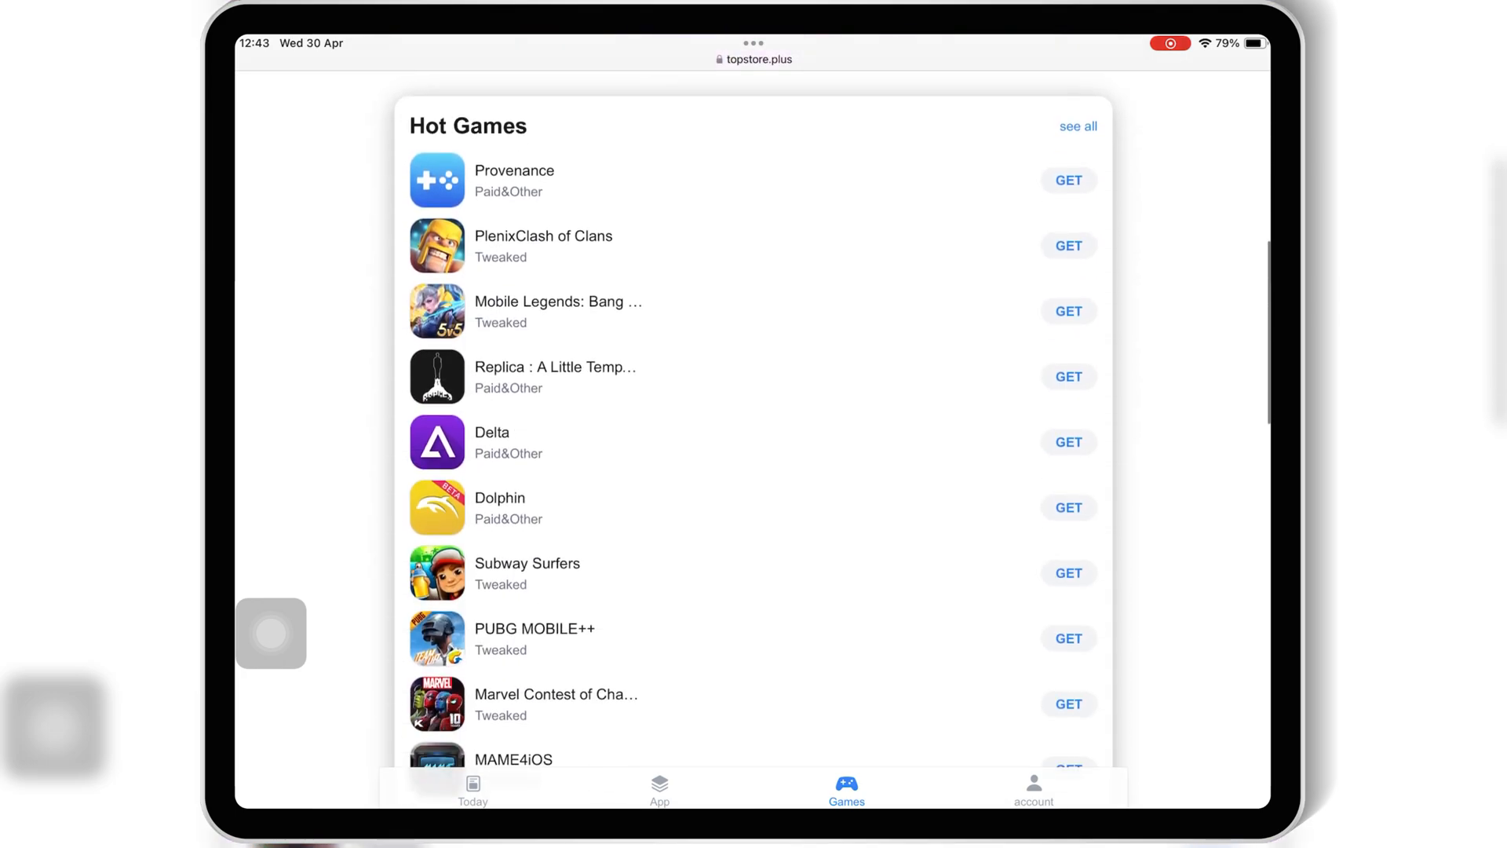
pyautogui.click(492, 442)
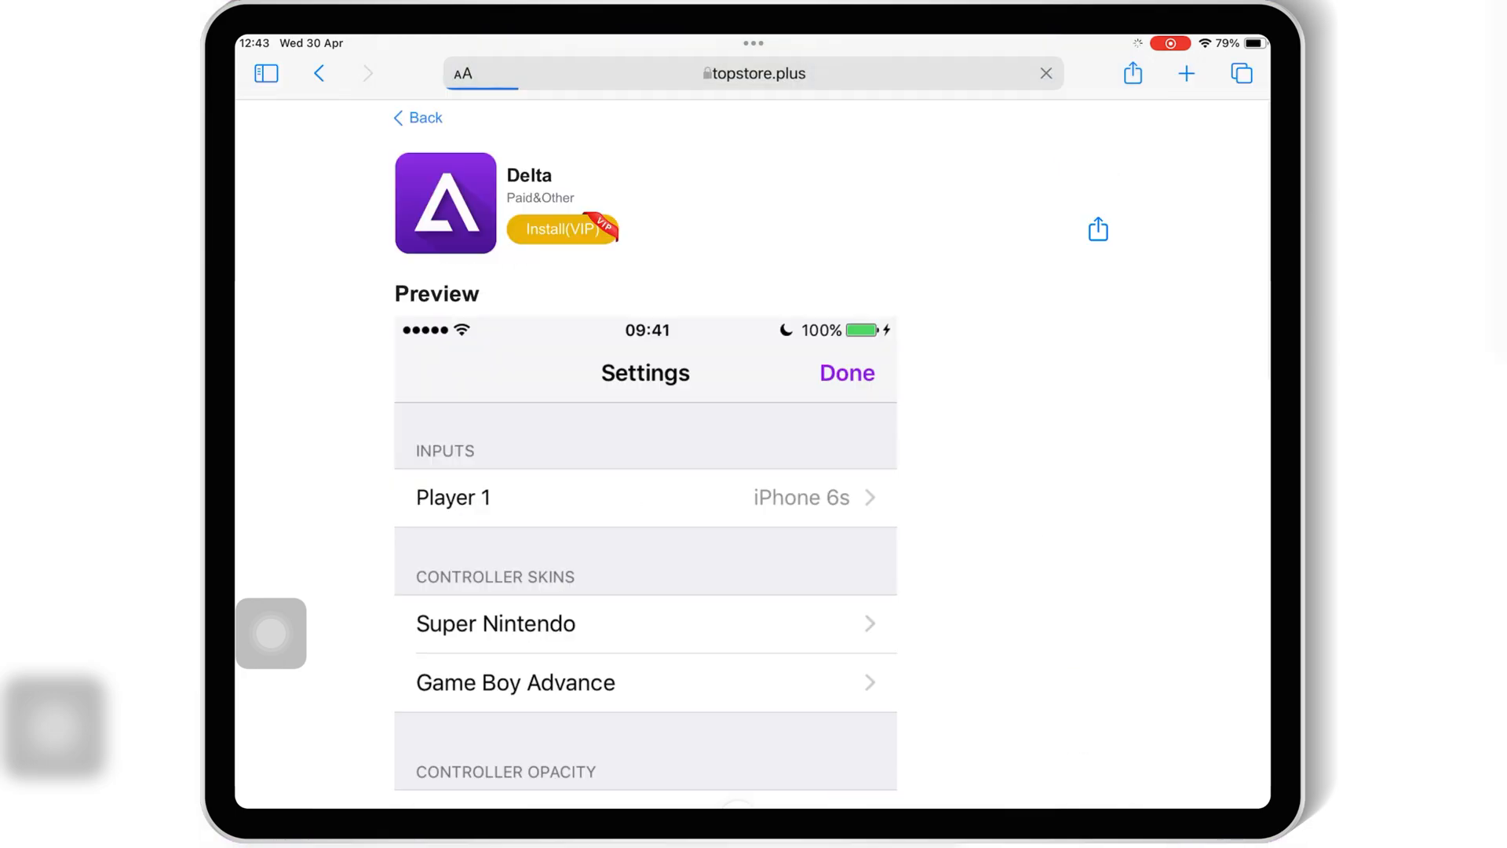
pyautogui.click(562, 229)
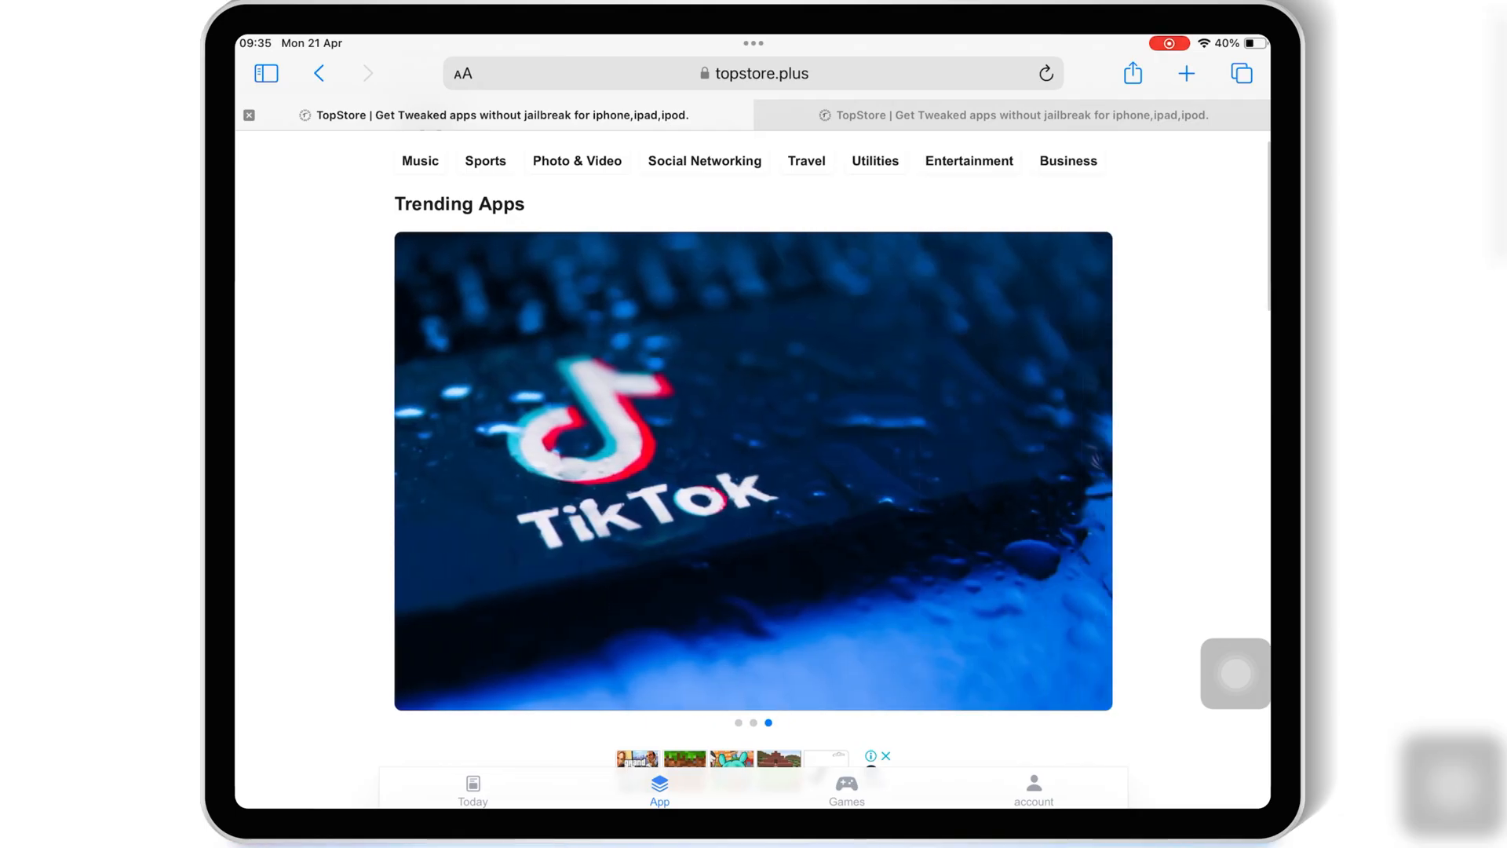
# Scroll through Hot Games again, check the Account page, and return to Today.
pyautogui.click(847, 788)
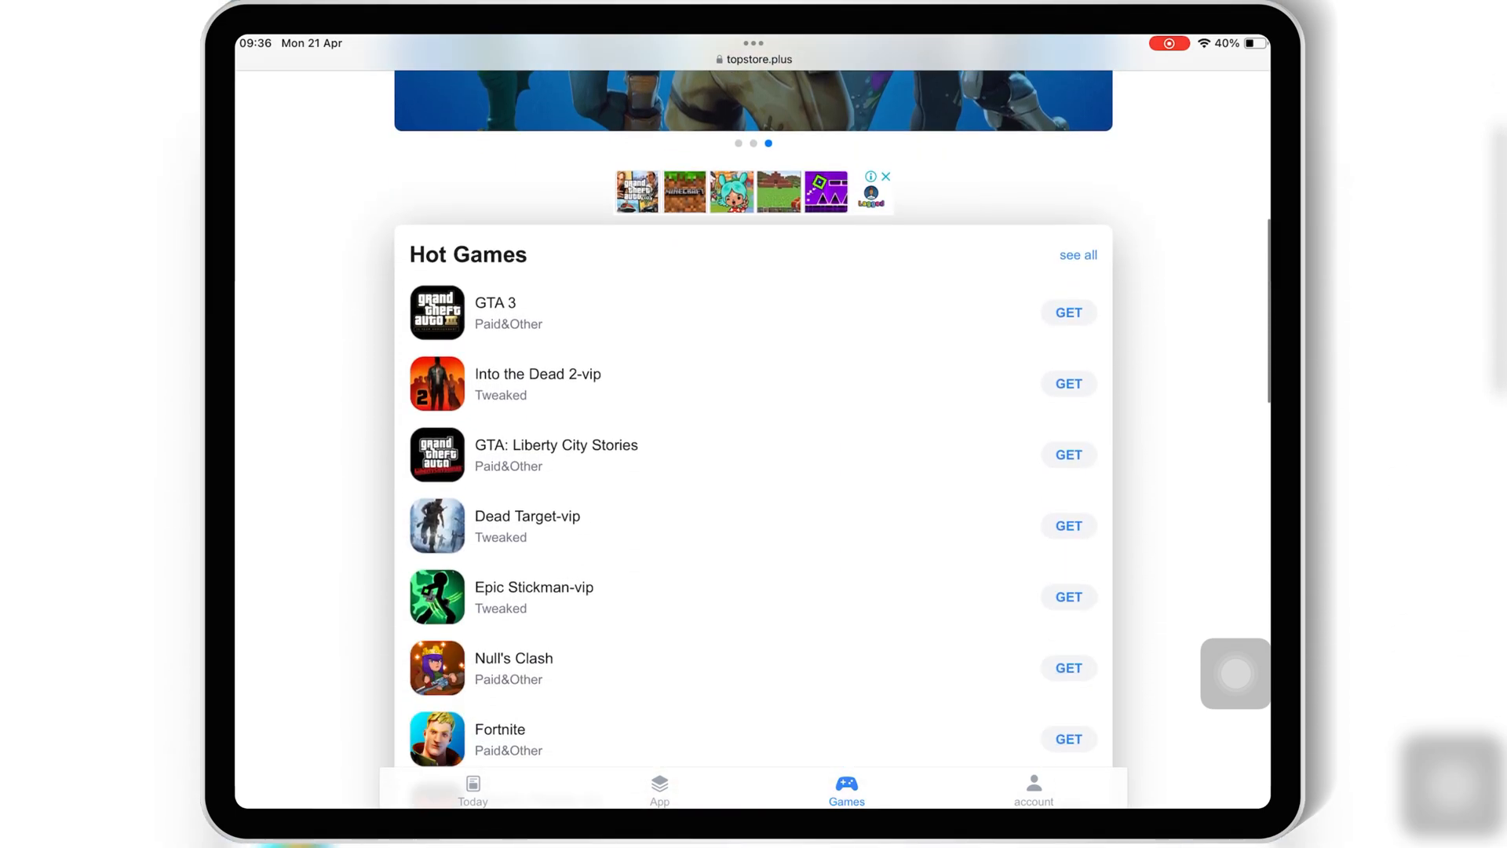
pyautogui.scroll(-3)
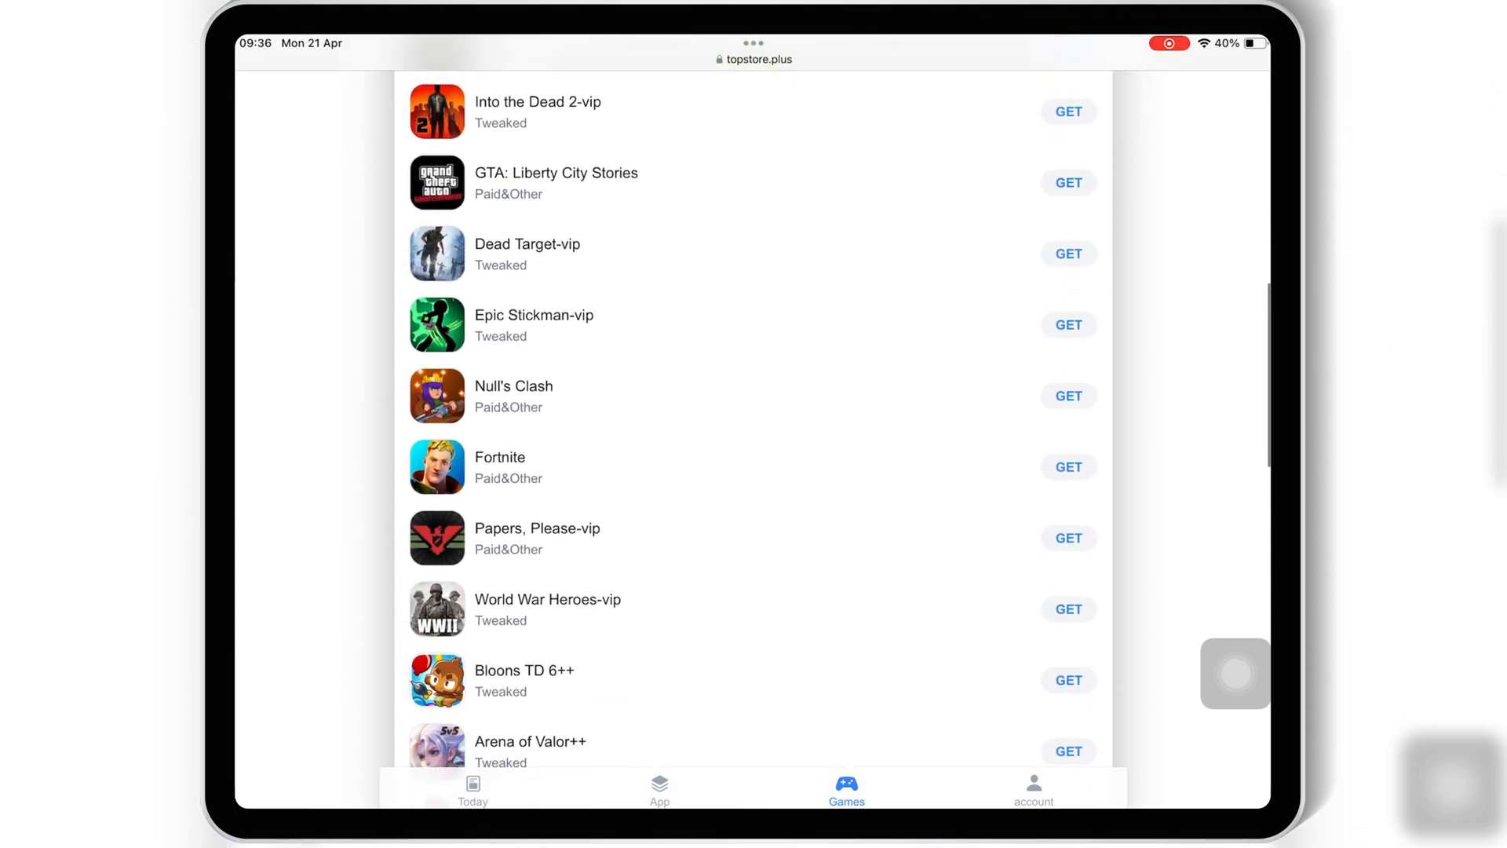
pyautogui.scroll(-3)
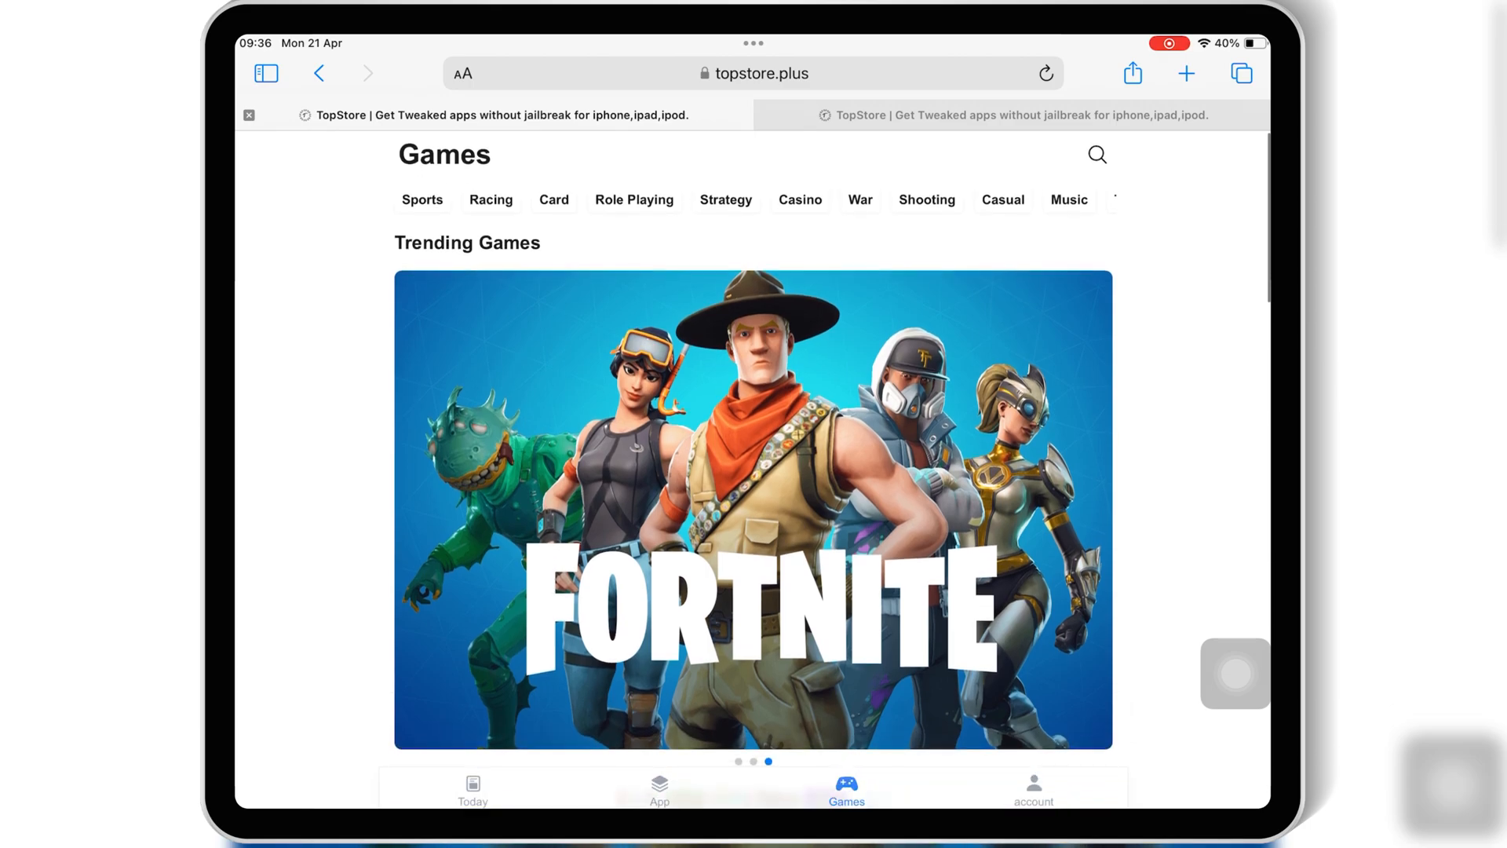
pyautogui.click(1033, 788)
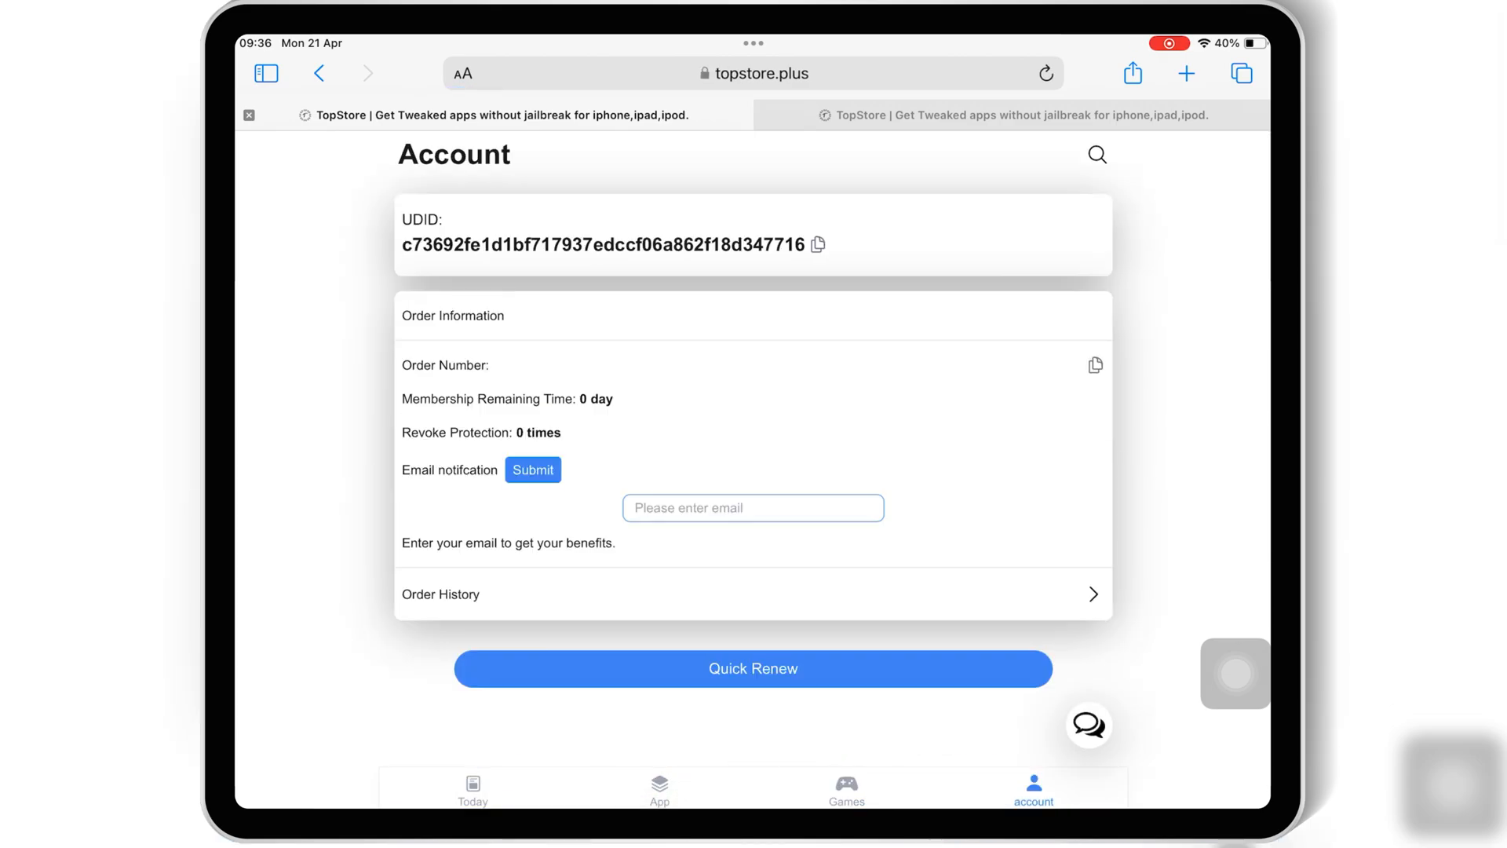
pyautogui.click(472, 788)
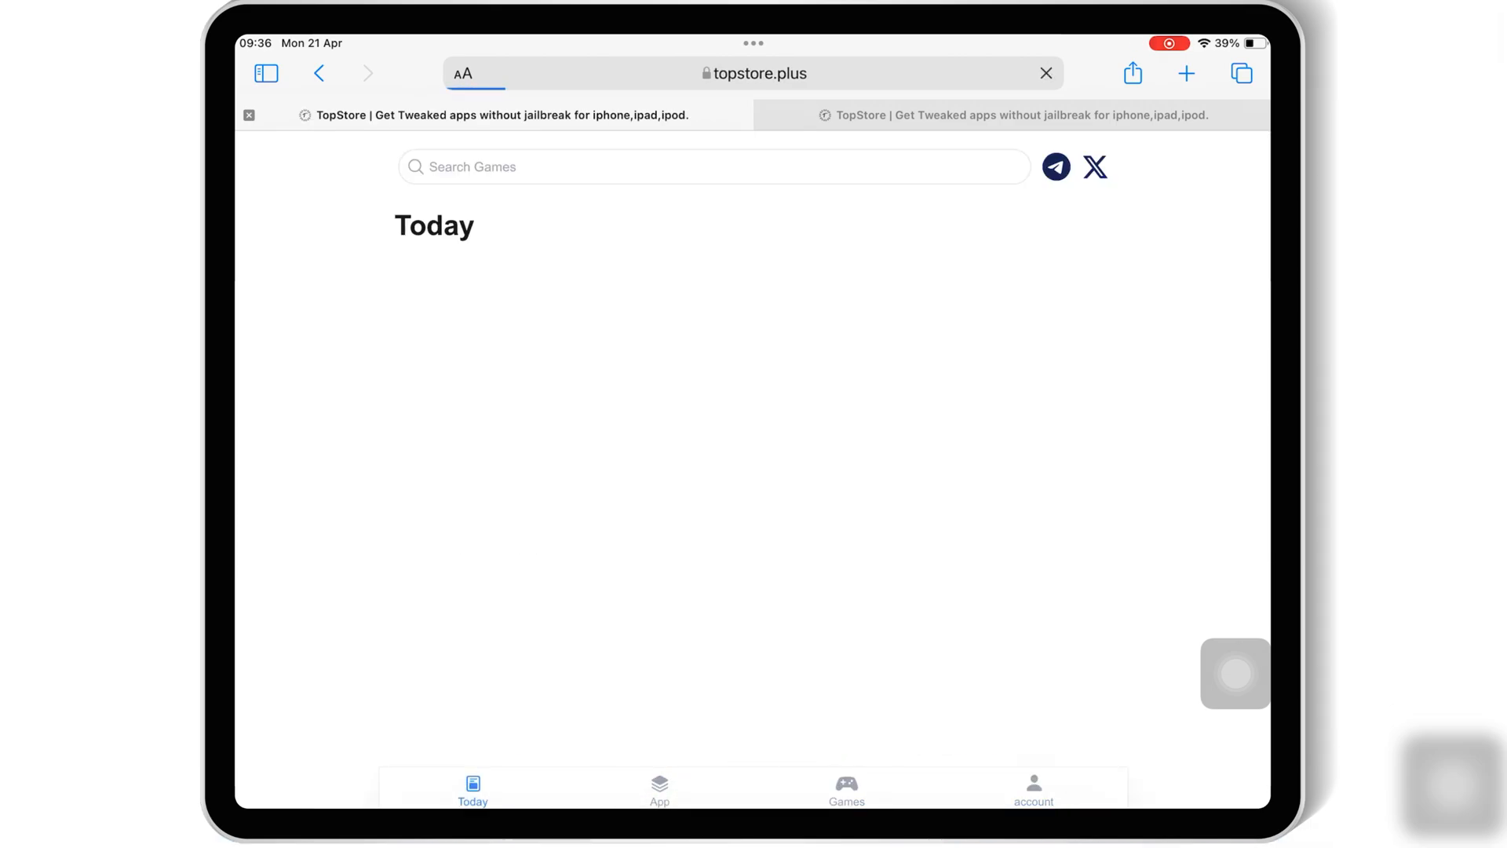